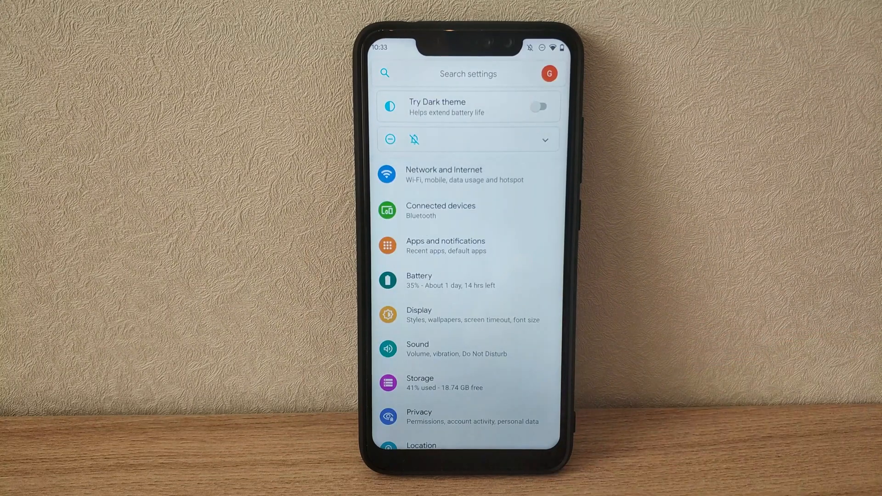
# Switch on the Dark theme toggle under Display settings
pyautogui.click(460, 314)
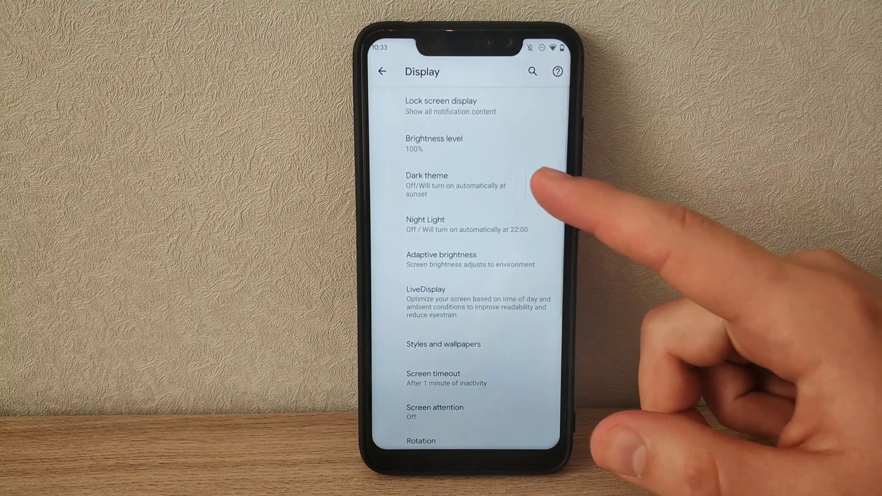
pyautogui.click(549, 184)
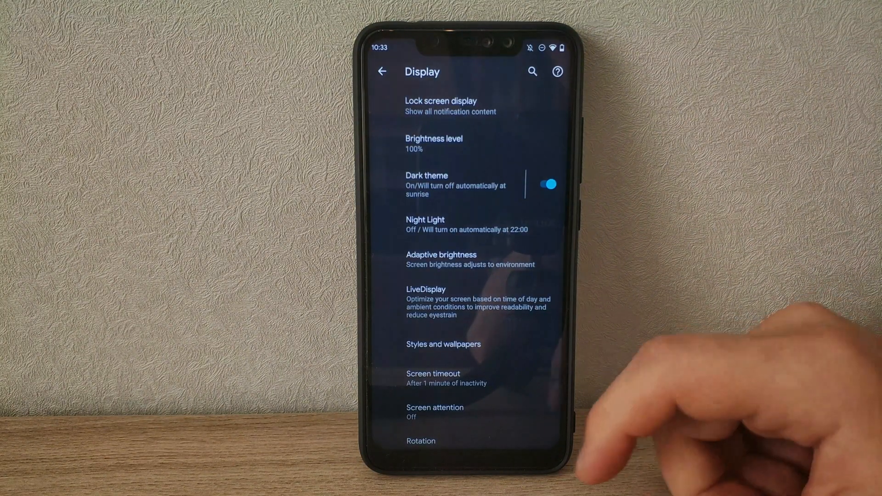
# Browse The Evolver theming options, scrolling through the Themes list
pyautogui.click(382, 71)
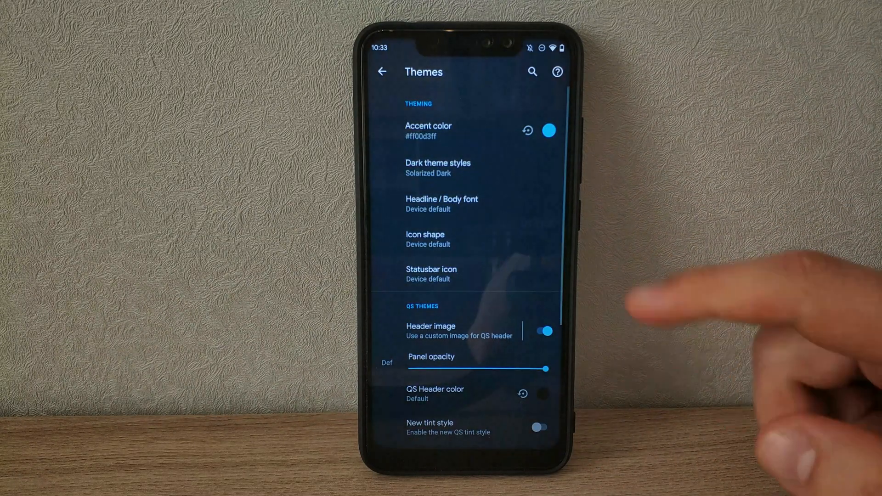
pyautogui.scroll(-3)
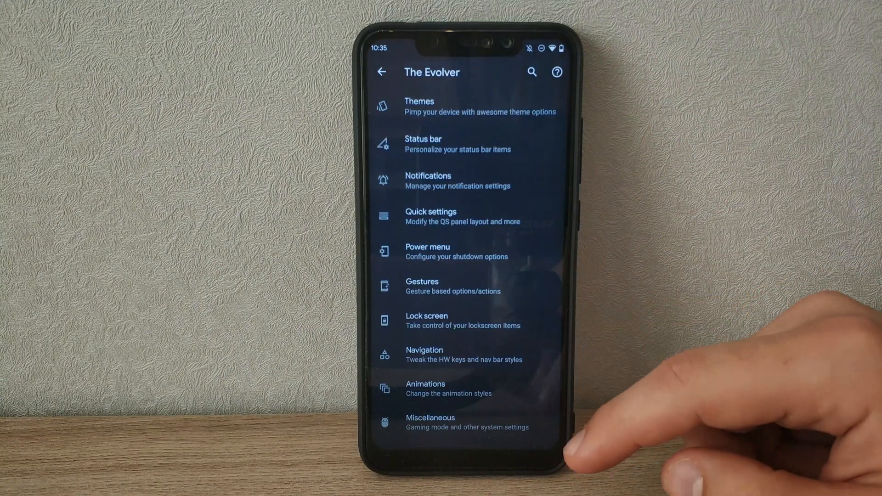
# Set the status bar battery style to Big circle under Battery level
pyautogui.click(457, 144)
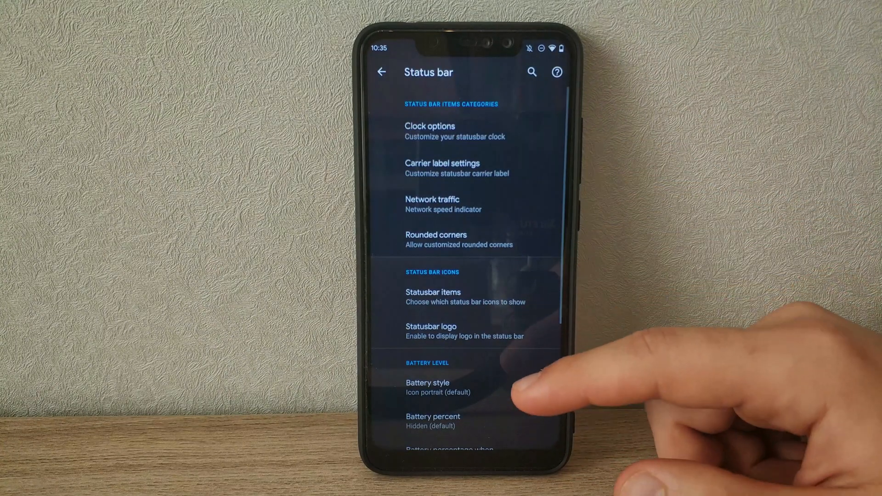
pyautogui.scroll(3)
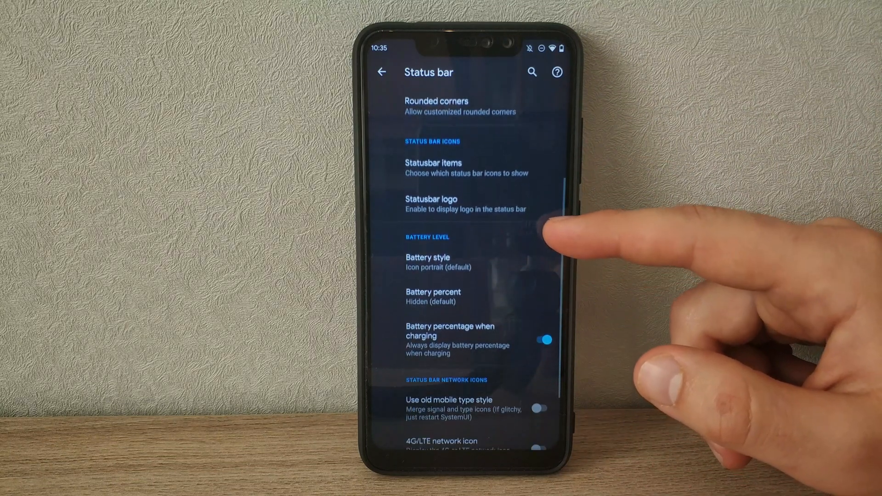
pyautogui.scroll(3)
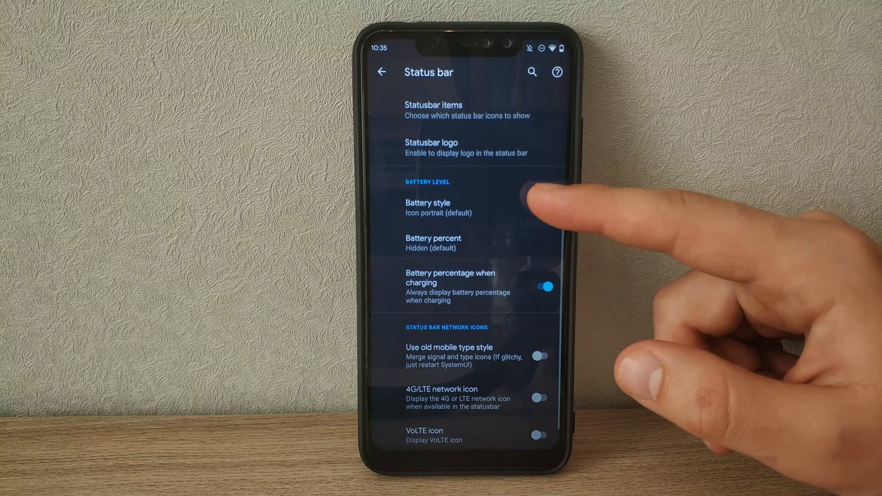
pyautogui.click(427, 208)
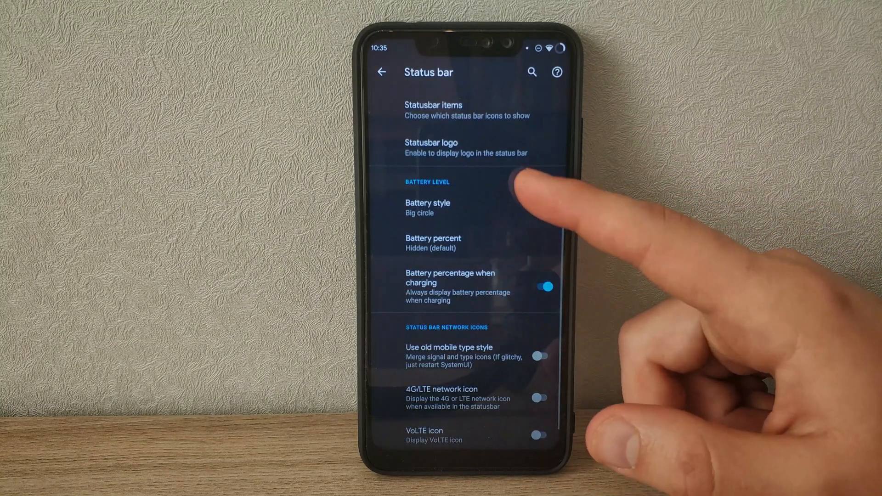
# Enable the Evolution X status bar logo and pick its logo style
pyautogui.click(431, 148)
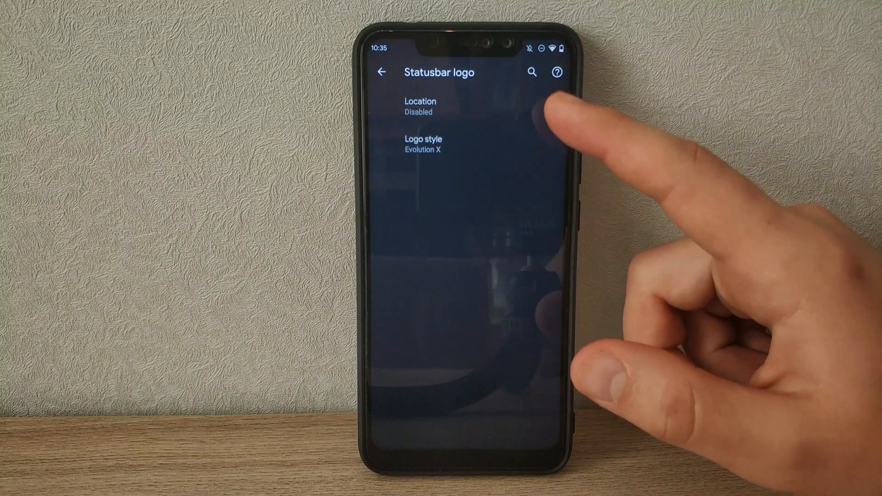
pyautogui.click(419, 106)
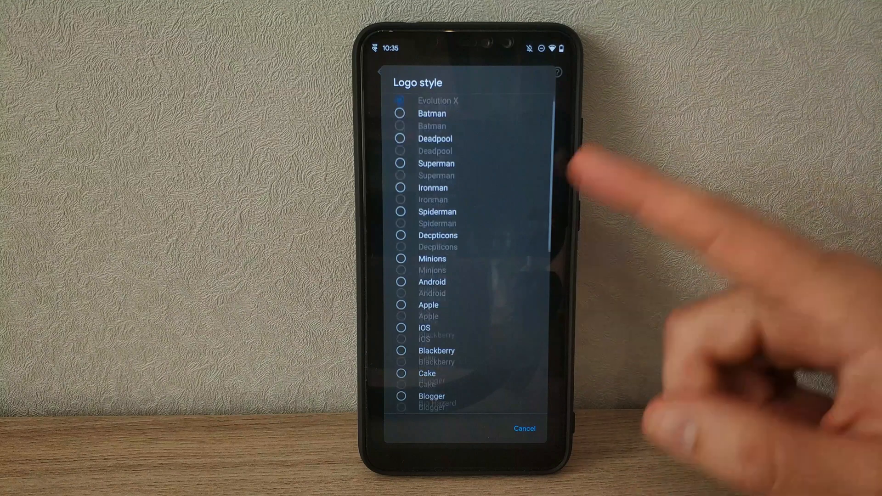
pyautogui.click(523, 428)
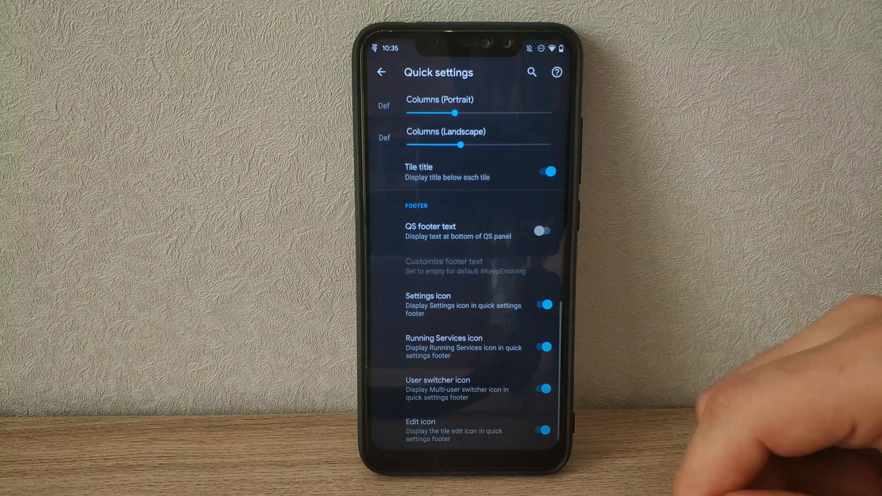
# Enable the #KeepEvolving QS footer text and move to Lock screen settings
pyautogui.click(444, 261)
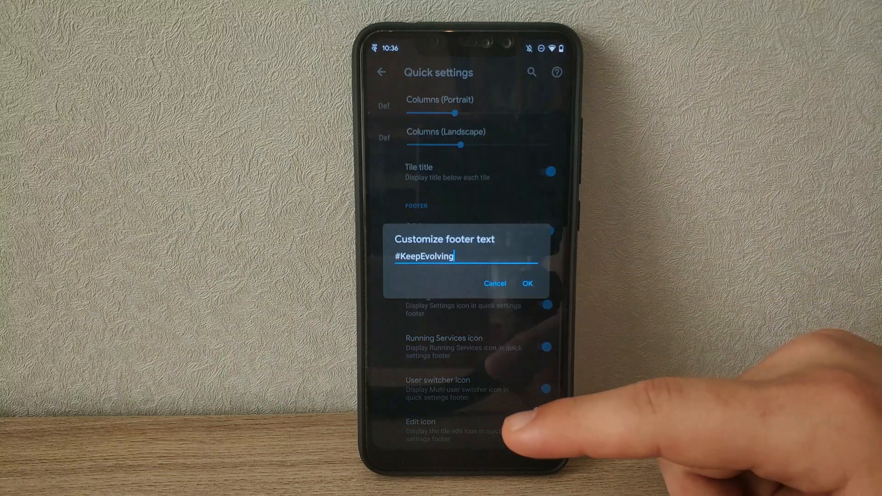
pyautogui.click(526, 283)
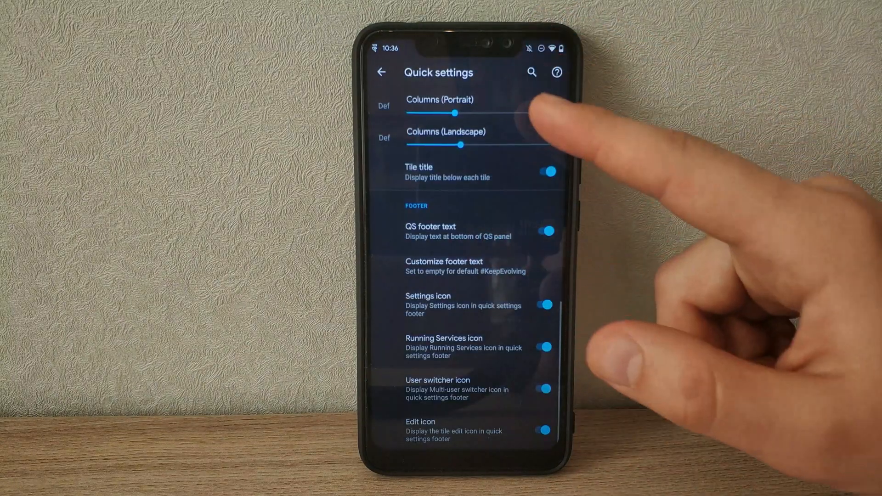
pyautogui.click(382, 73)
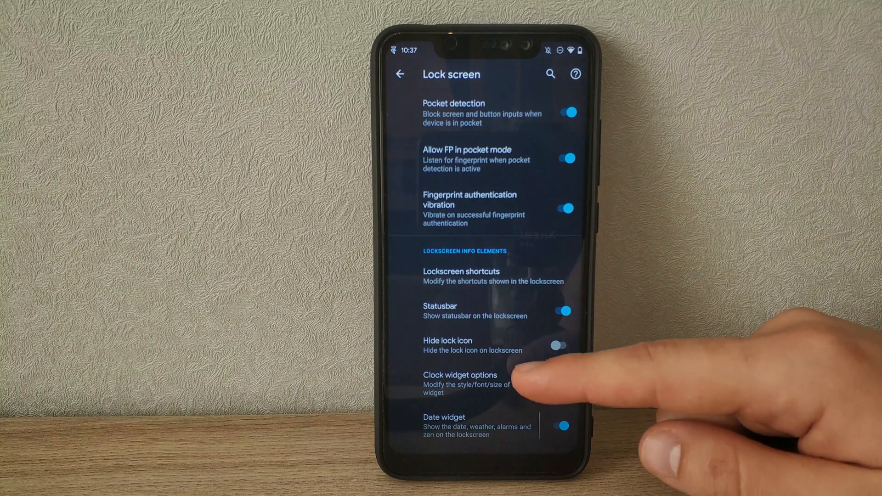
# Scroll the lock screen options, then pull down quick settings with its header image
pyautogui.scroll(-3)
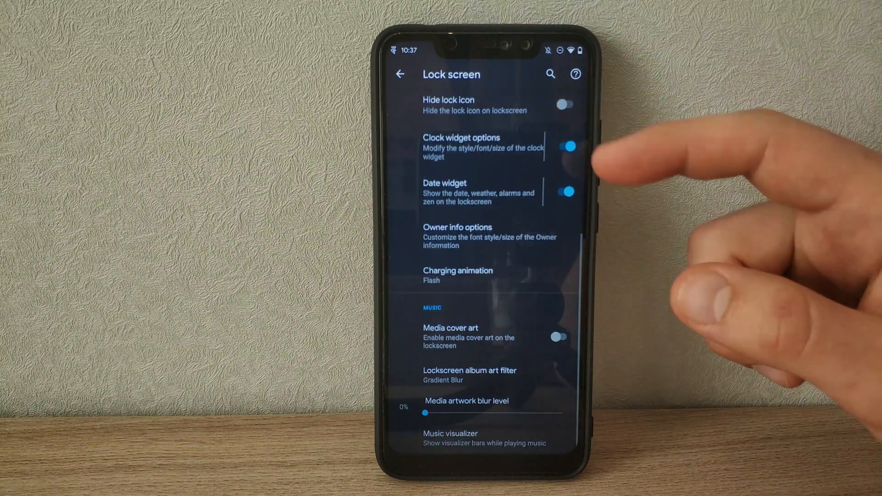
pyautogui.click(458, 270)
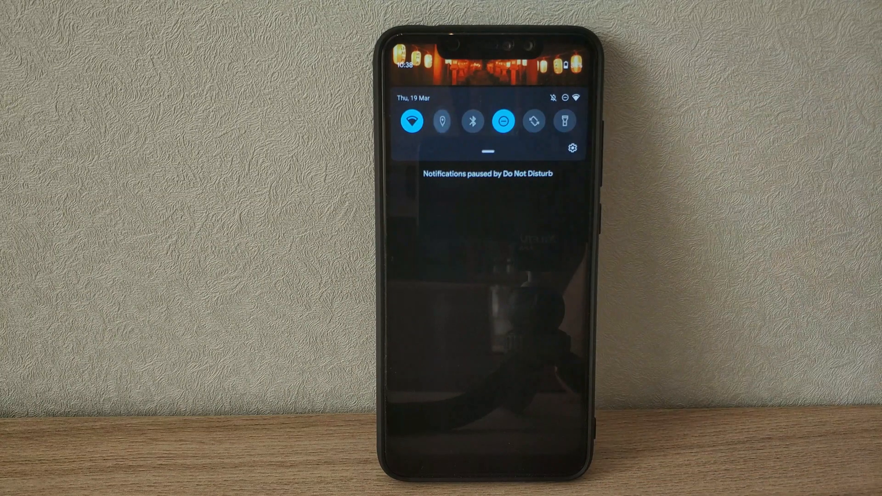
# Keep extended fullscreen screenshots and turn off Prevent accidental wake-up
pyautogui.click(444, 121)
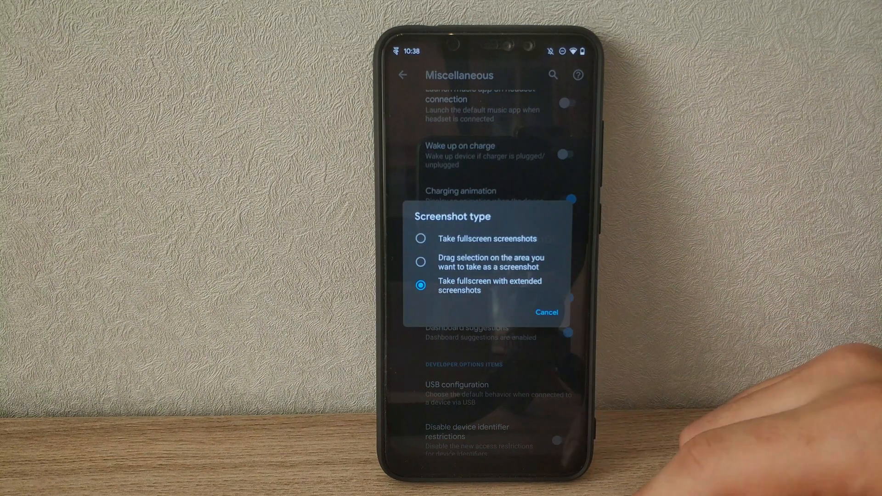
pyautogui.click(420, 239)
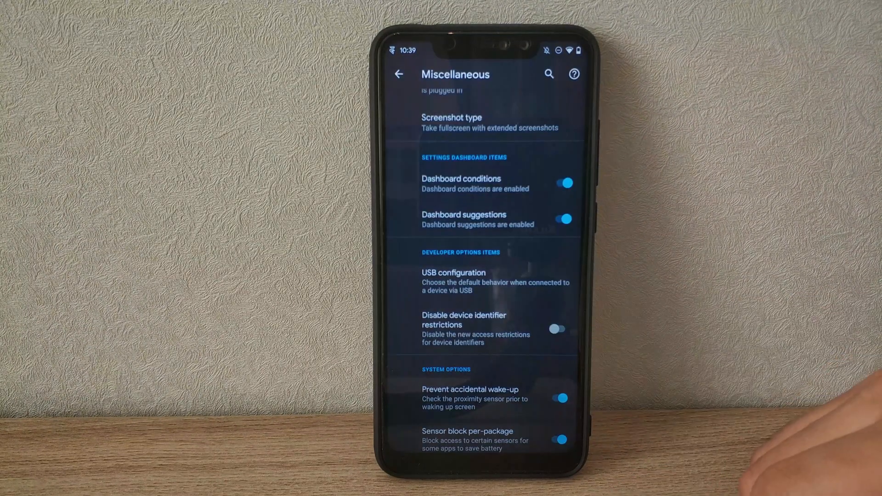
pyautogui.scroll(-3)
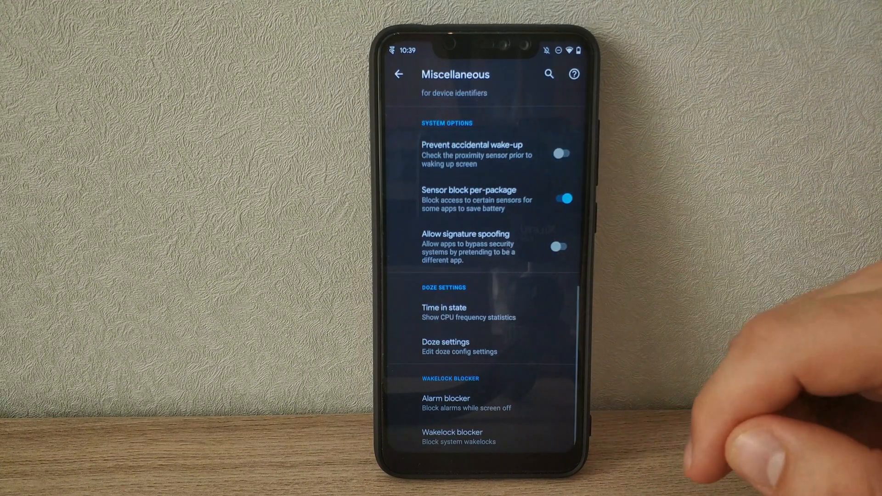
pyautogui.click(565, 154)
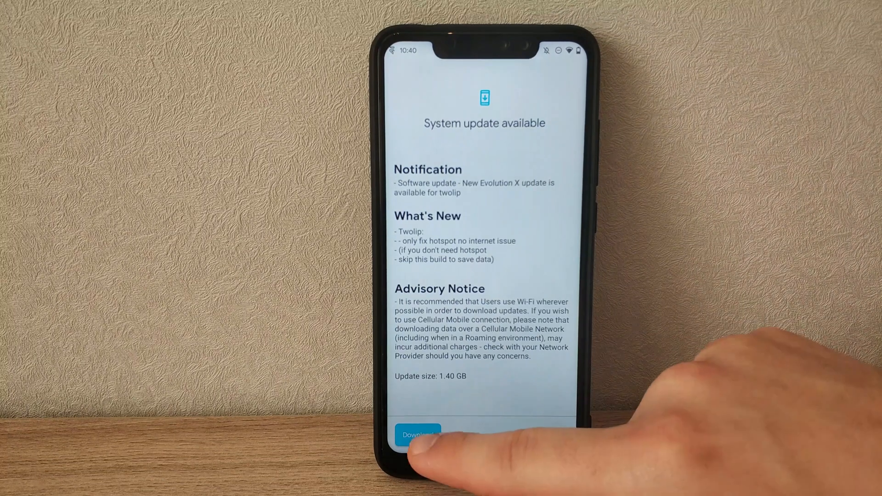
# Start downloading the 1.40 GB Evolution X system update
pyautogui.click(418, 435)
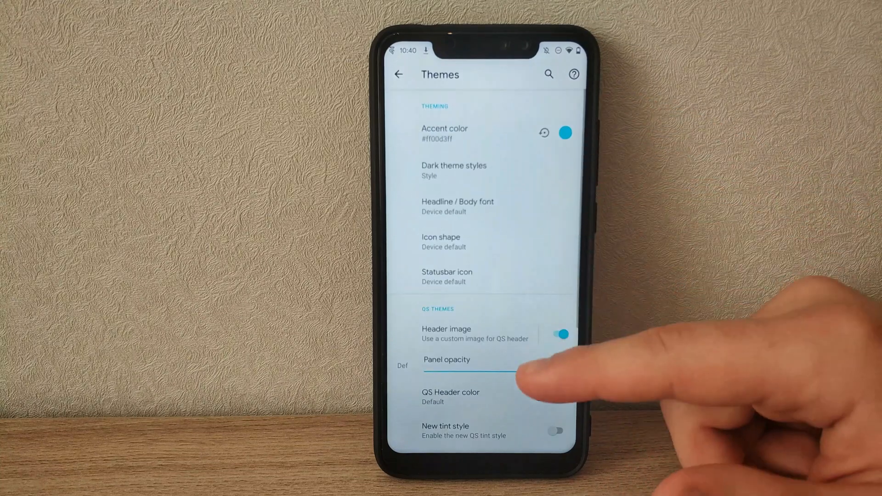
# Choose Surfer from the Headline / Body font list
pyautogui.click(446, 329)
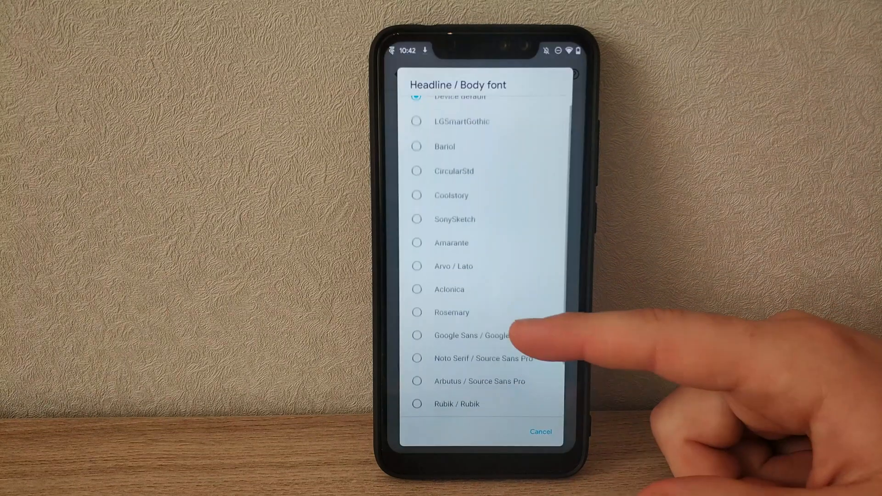
pyautogui.scroll(3)
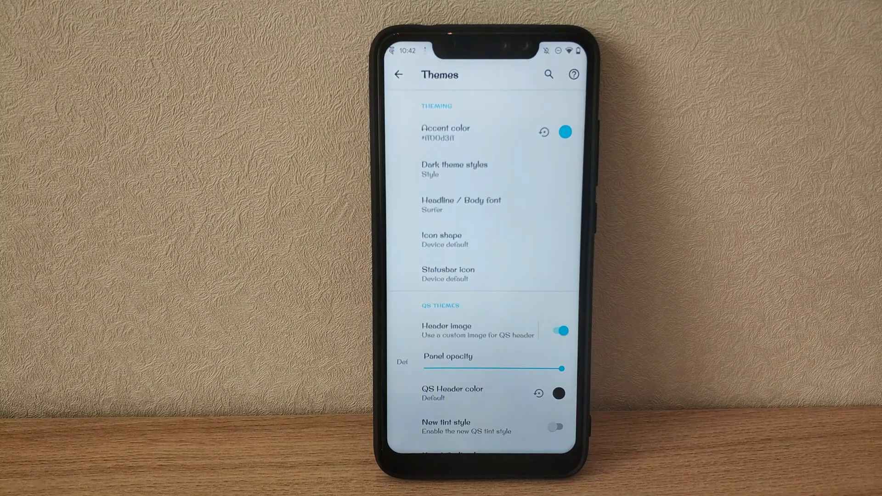
pyautogui.click(564, 131)
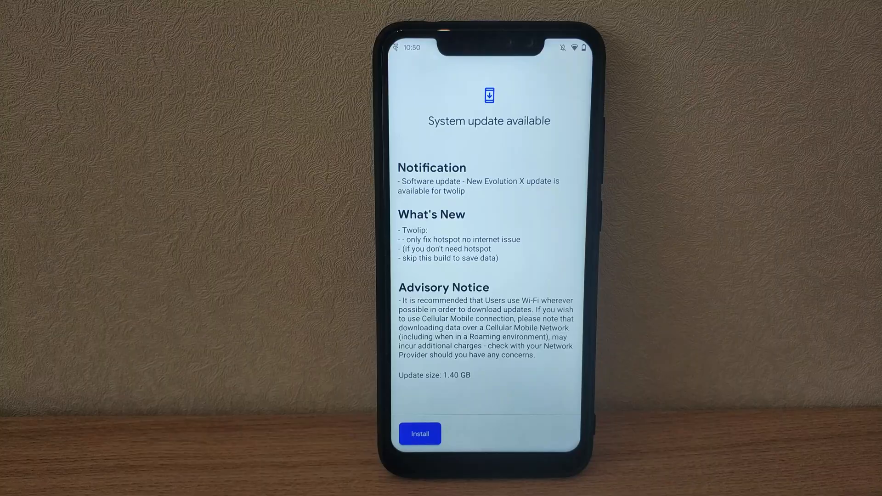
# Install the downloaded 1.40 GB Evolution X update
pyautogui.click(420, 434)
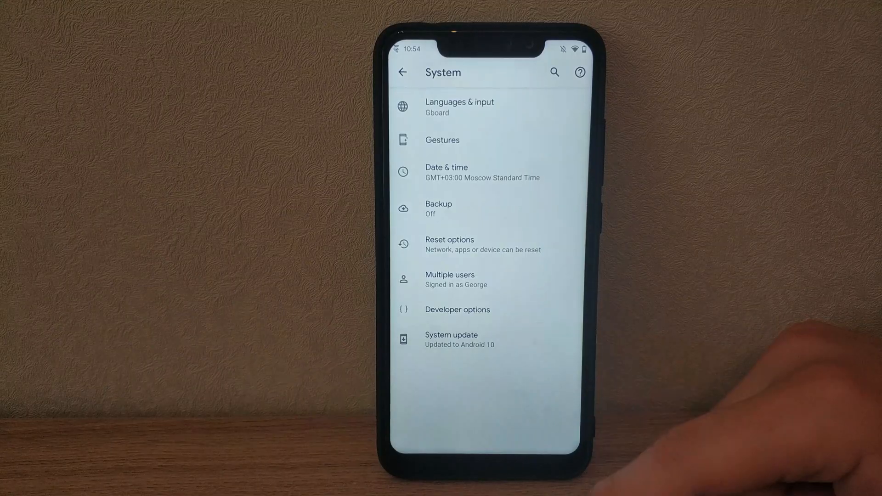
# Check for system updates, confirming Evolution X 4.1.69 (Android 10, March 2020 patch) is current
pyautogui.click(451, 339)
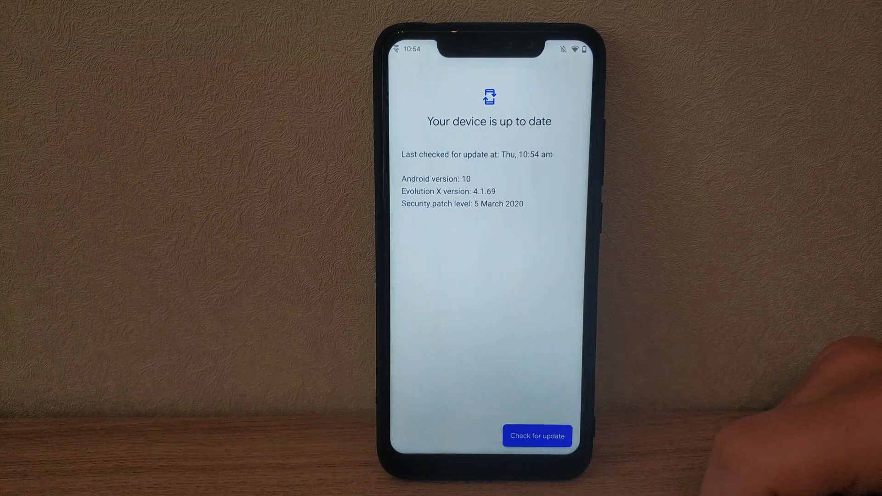